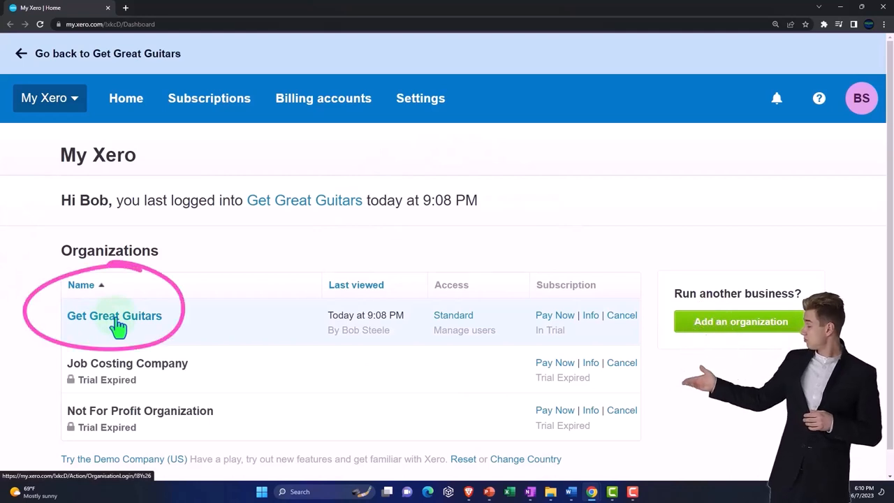
# Open Get Great Guitars from the My Xero organizations list.
pyautogui.click(115, 316)
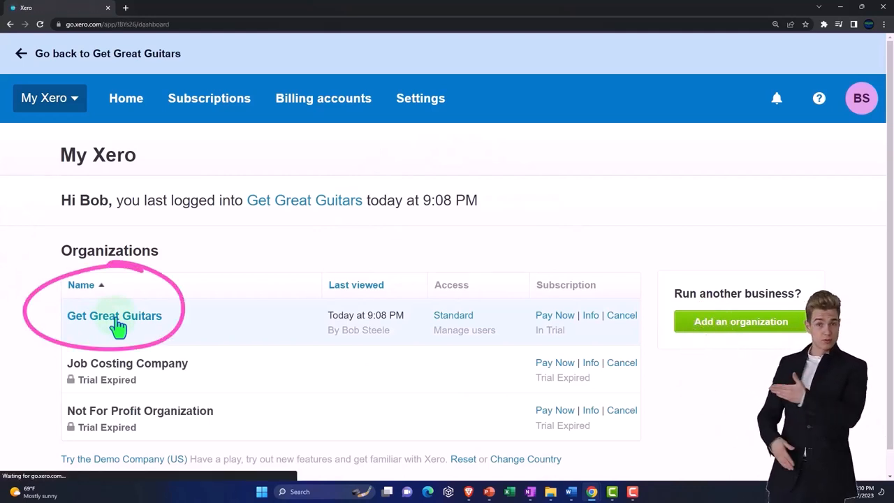
pyautogui.click(114, 315)
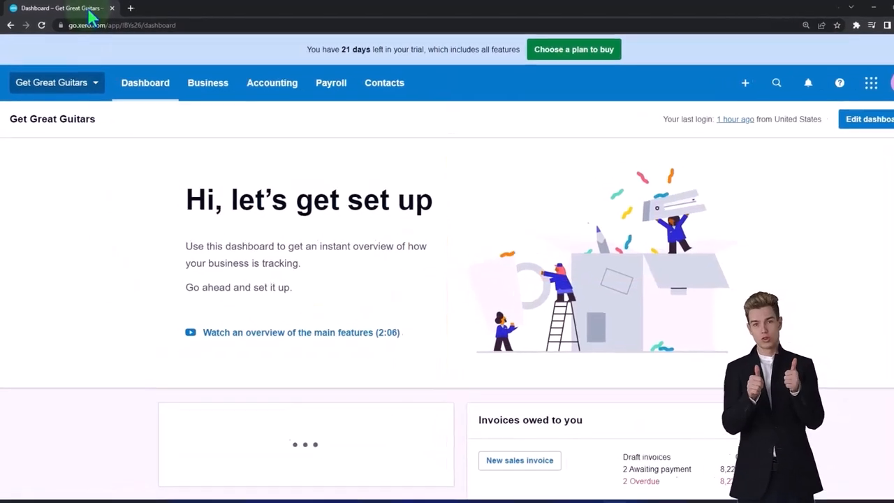
# Duplicate the Get Great Guitars dashboard tab to get three tabs.
pyautogui.rightClick(60, 8)
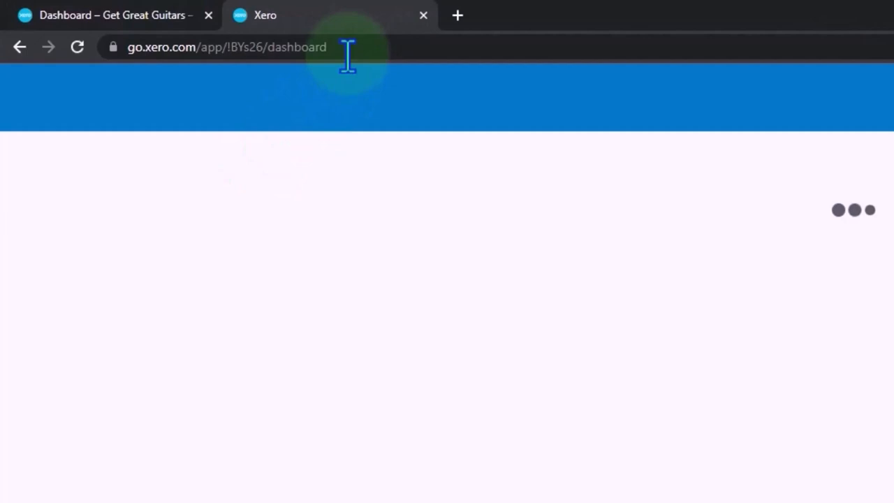
pyautogui.rightClick(328, 15)
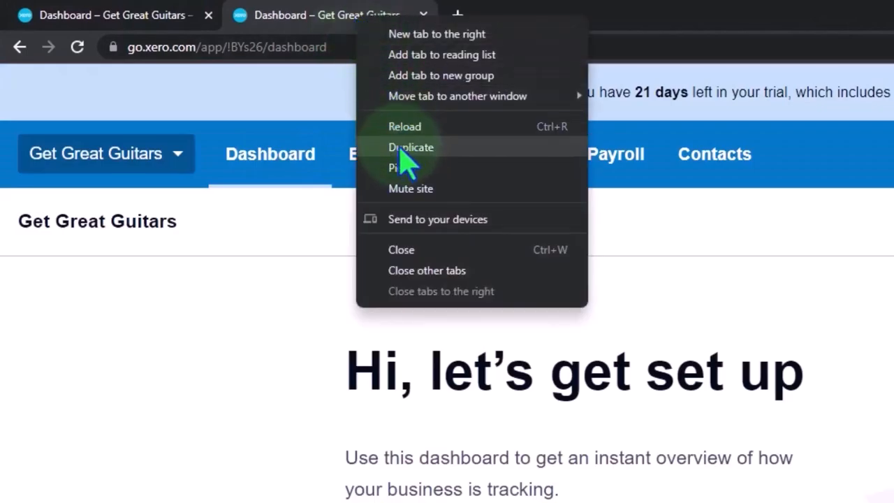
pyautogui.click(410, 147)
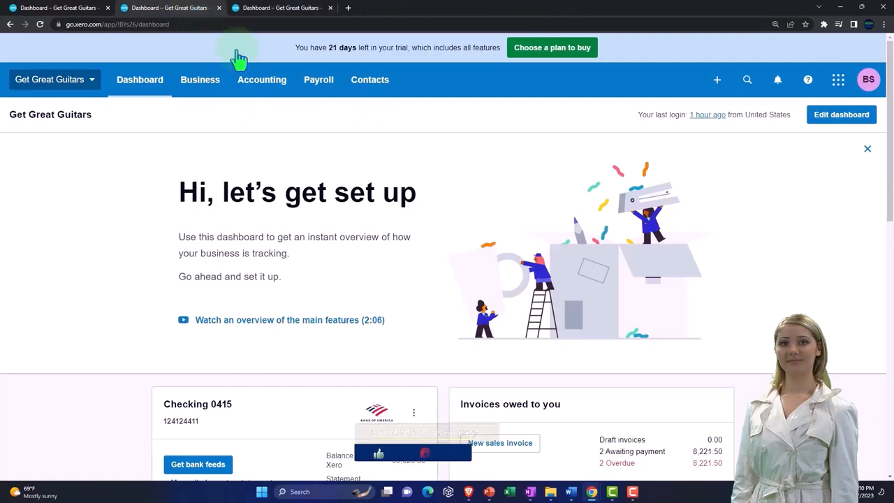
pyautogui.click(261, 79)
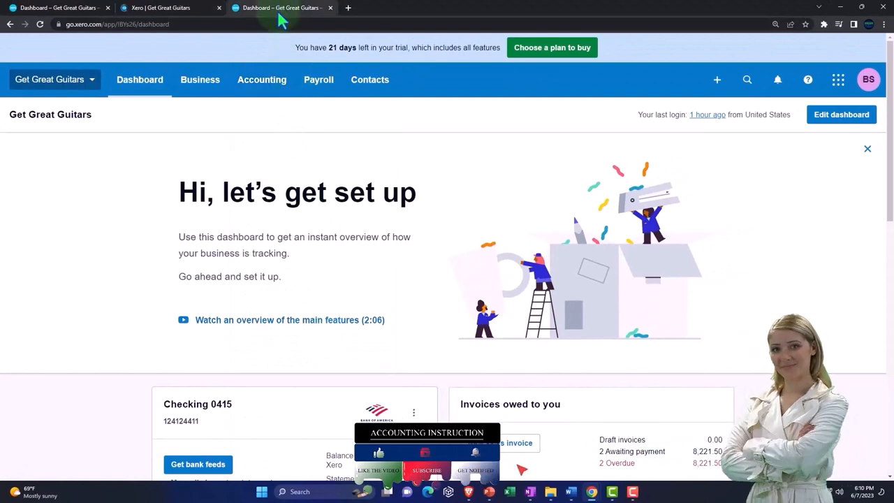
# Update the Balance Sheet to December 31, 2023, then return to the dashboard tab.
pyautogui.click(261, 79)
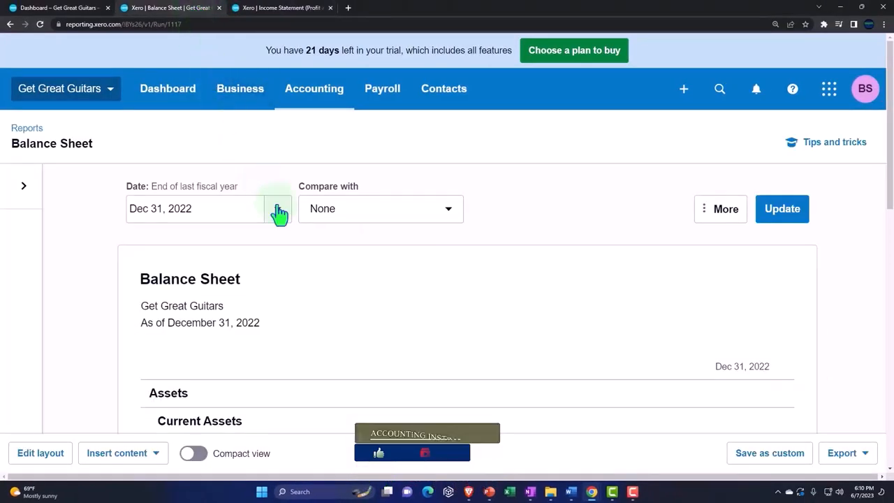
pyautogui.click(278, 208)
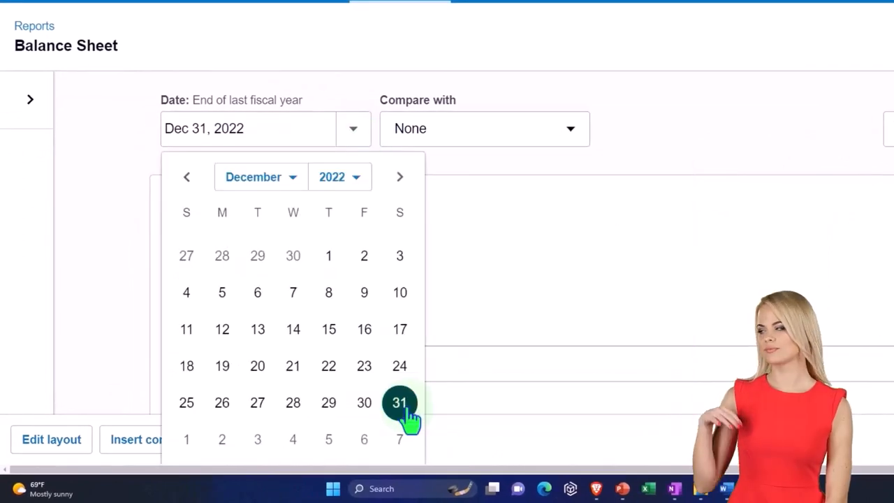
pyautogui.click(339, 176)
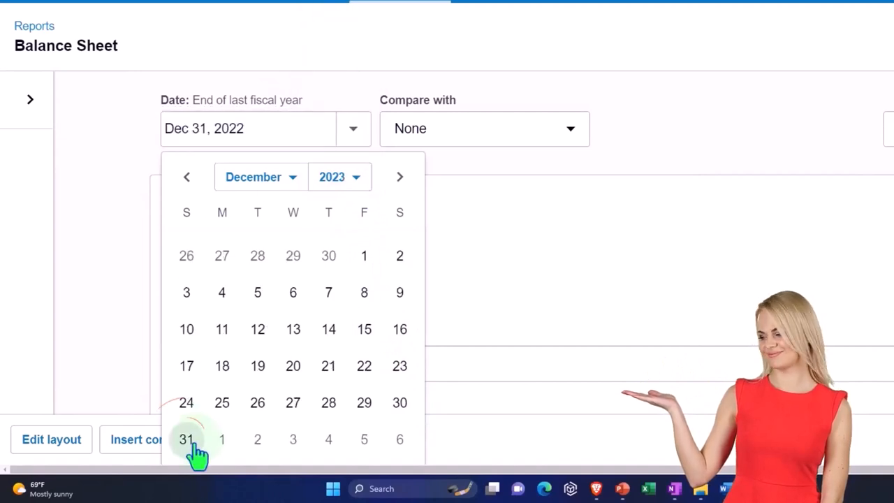
pyautogui.click(186, 439)
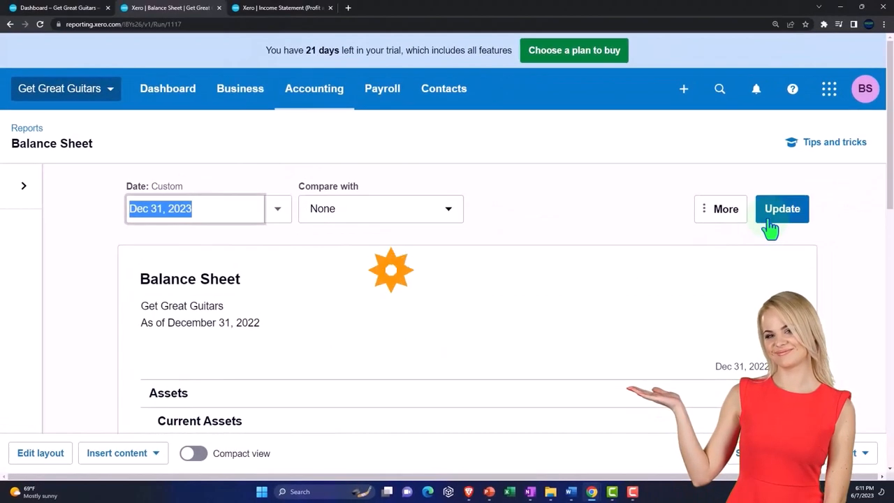
pyautogui.click(782, 208)
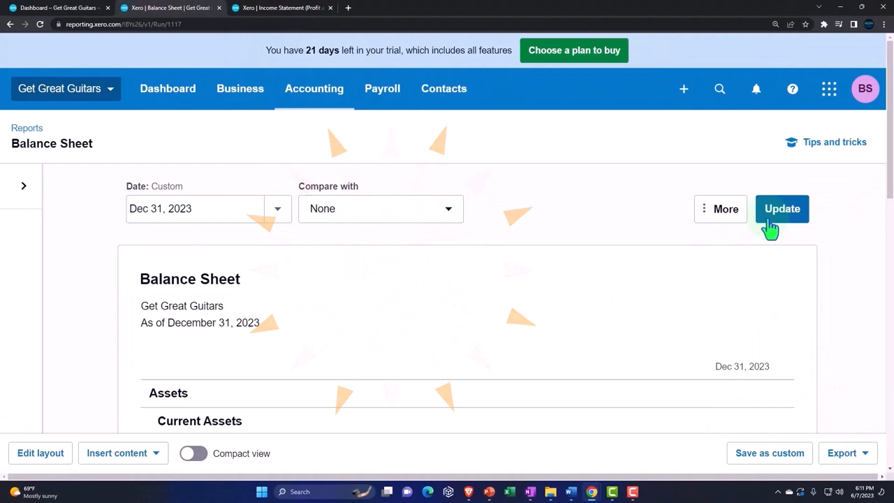
pyautogui.click(279, 8)
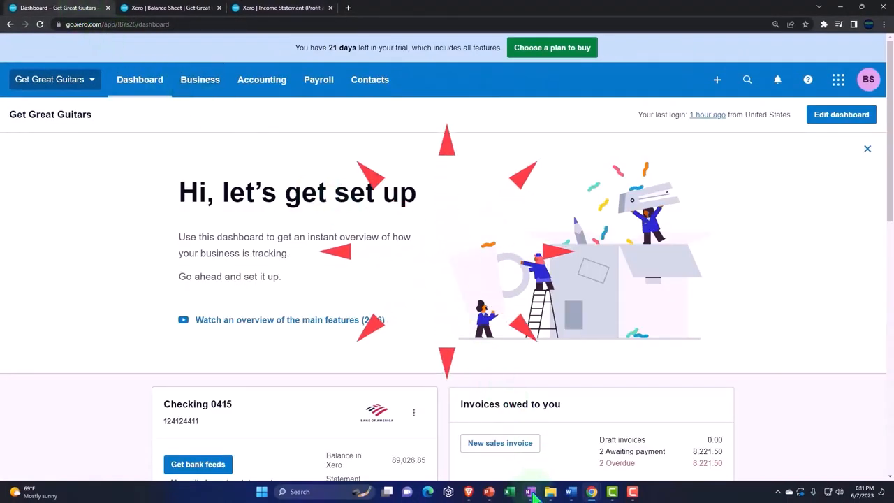
pyautogui.click(529, 492)
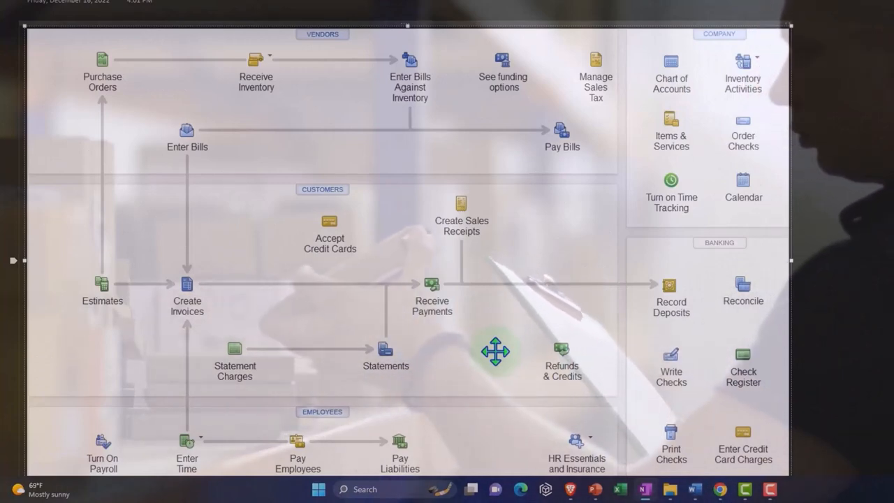
pyautogui.click(543, 352)
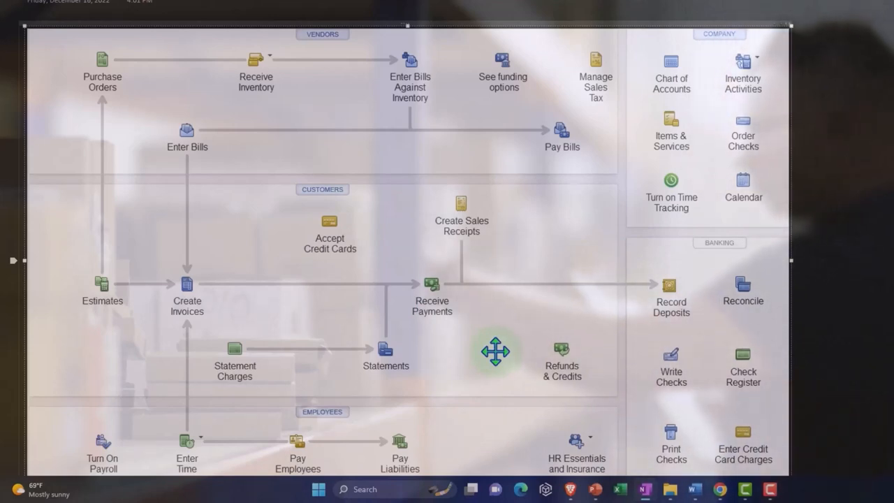
pyautogui.click(496, 351)
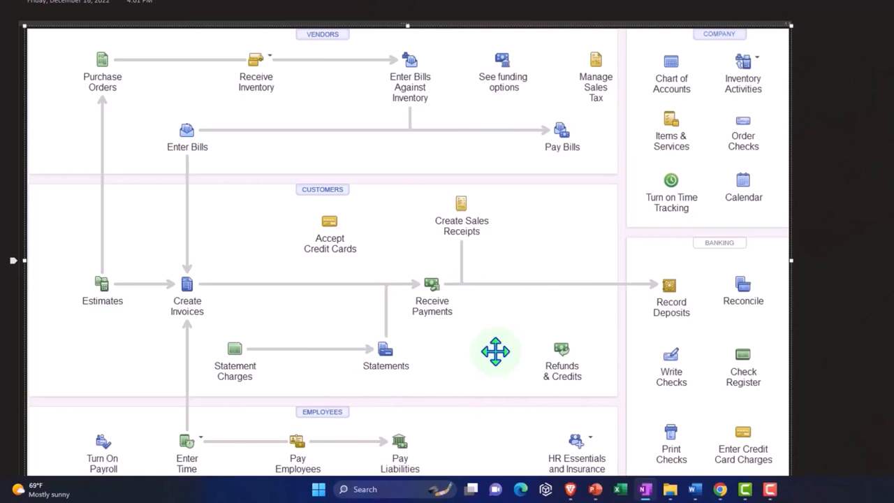
pyautogui.moveTo(160, 100)
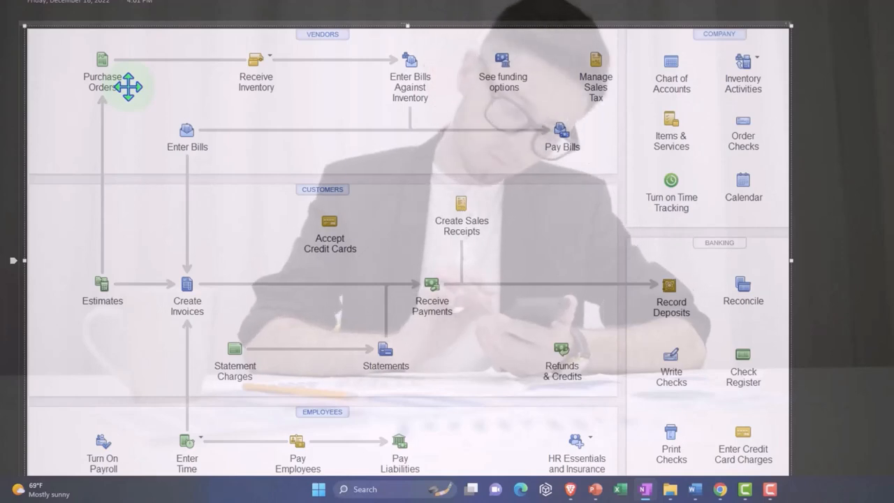
pyautogui.click(126, 88)
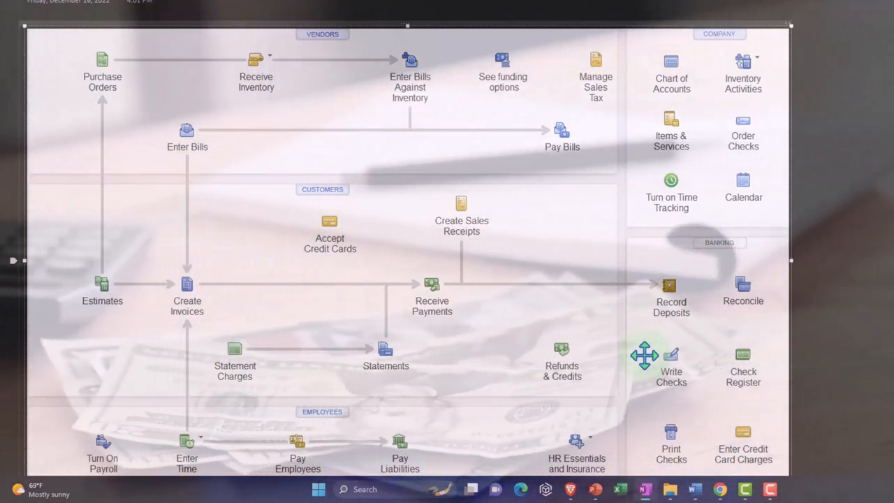
pyautogui.click(187, 286)
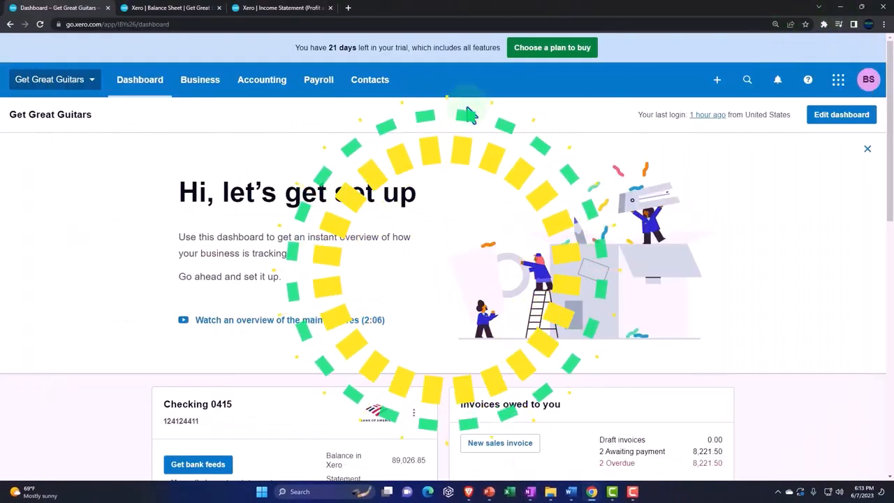
# Duplicate the 2023 Income Statement tab into a fourth tab.
pyautogui.click(276, 8)
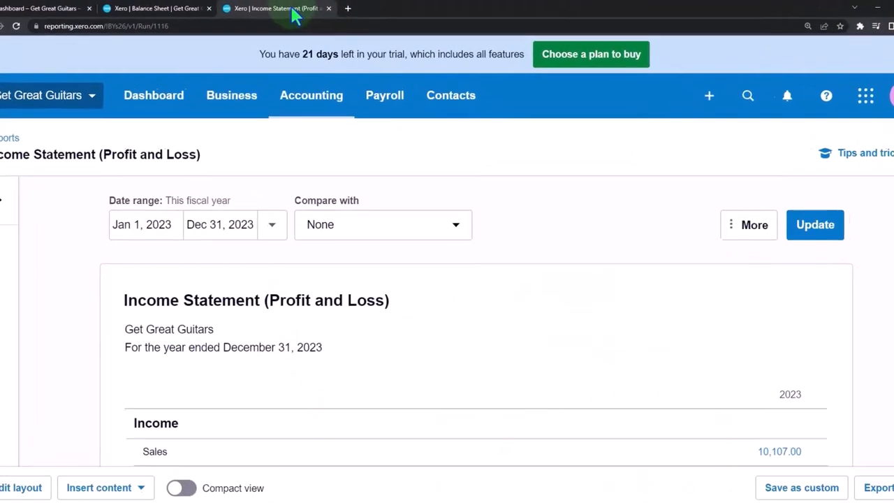
pyautogui.rightClick(275, 7)
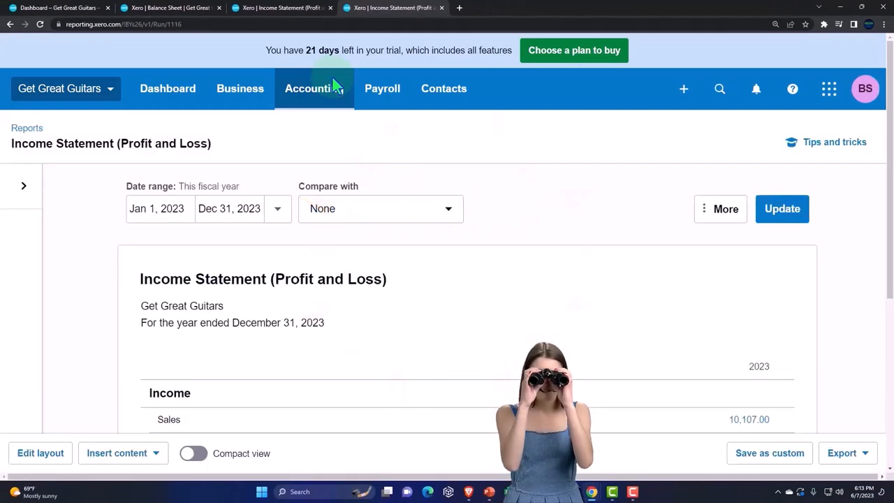
pyautogui.moveTo(356, 91)
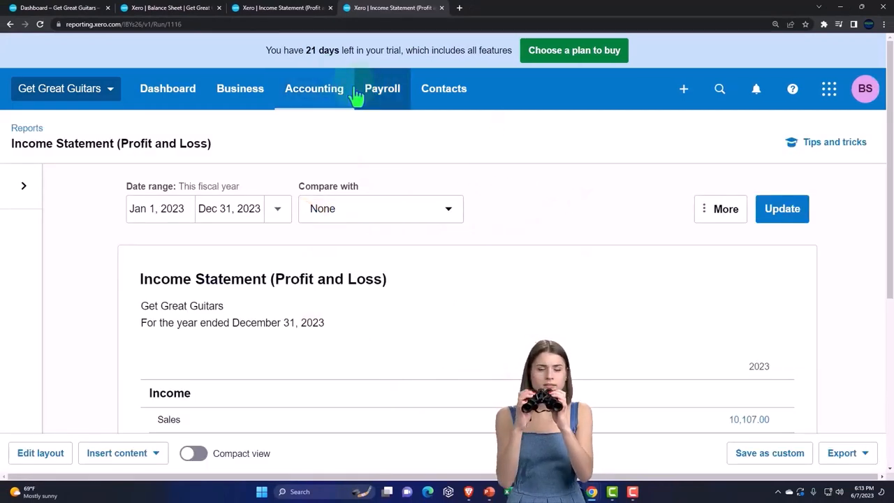
pyautogui.click(313, 88)
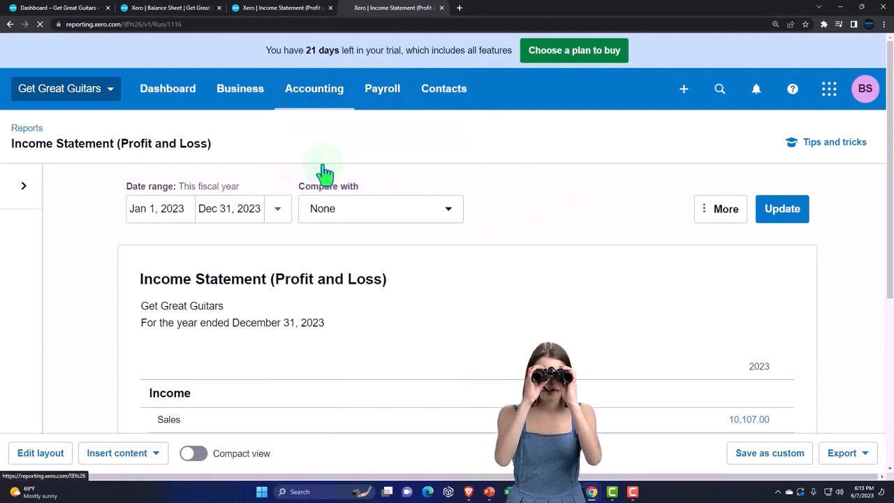
# In Reports, search 'bill' and open Billable Expenses – Outstanding.
pyautogui.click(27, 128)
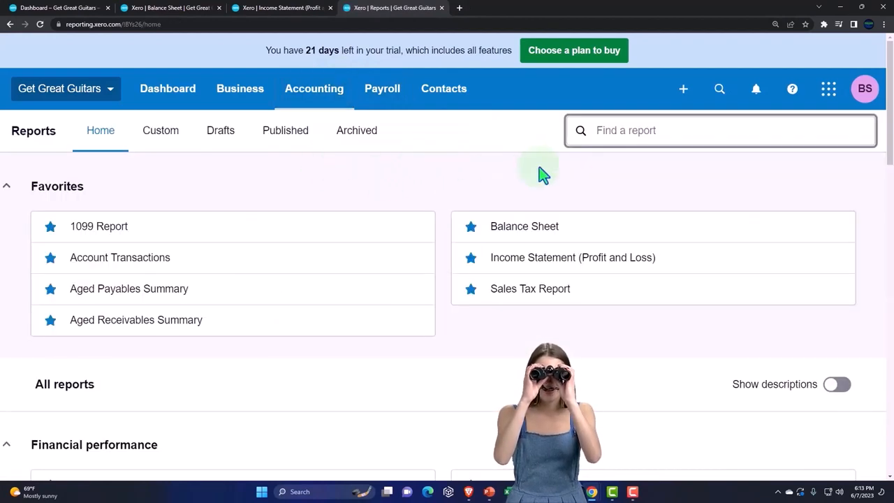
pyautogui.click(719, 131)
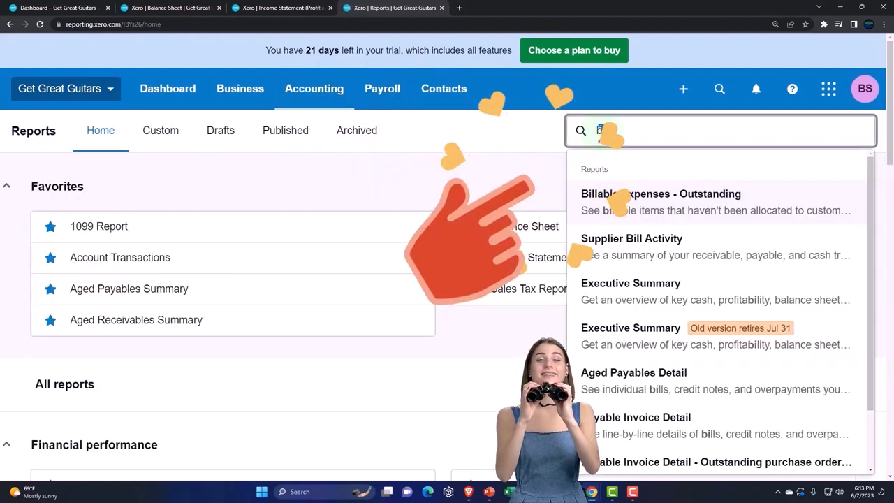
pyautogui.write('bill')
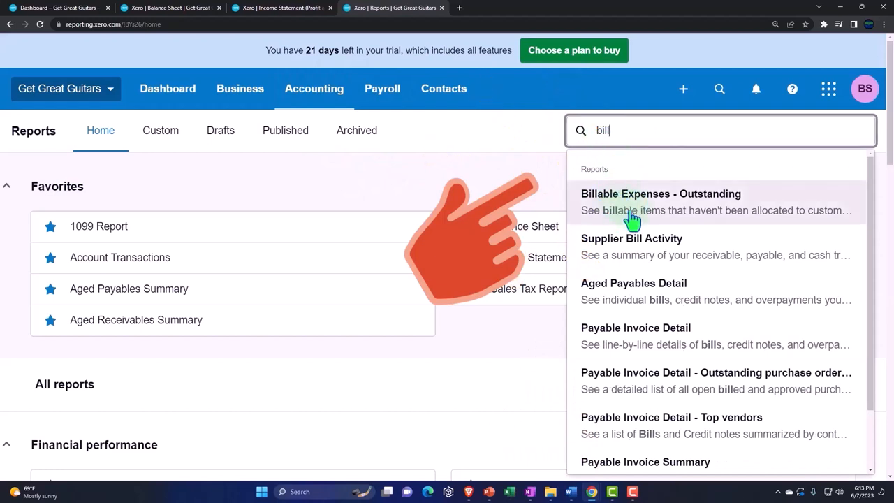
pyautogui.click(660, 202)
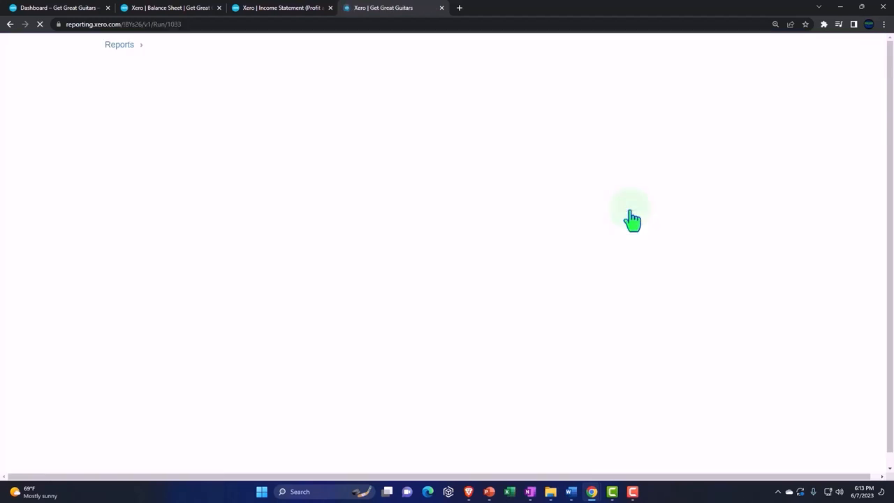